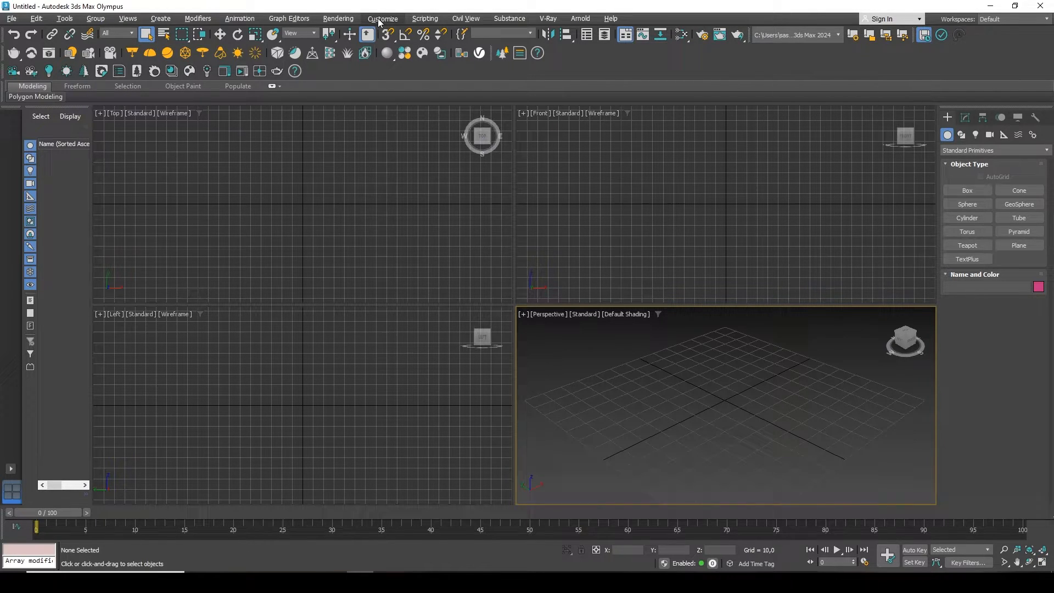
Step: Open Preference Settings from the Customize menu
click(383, 18)
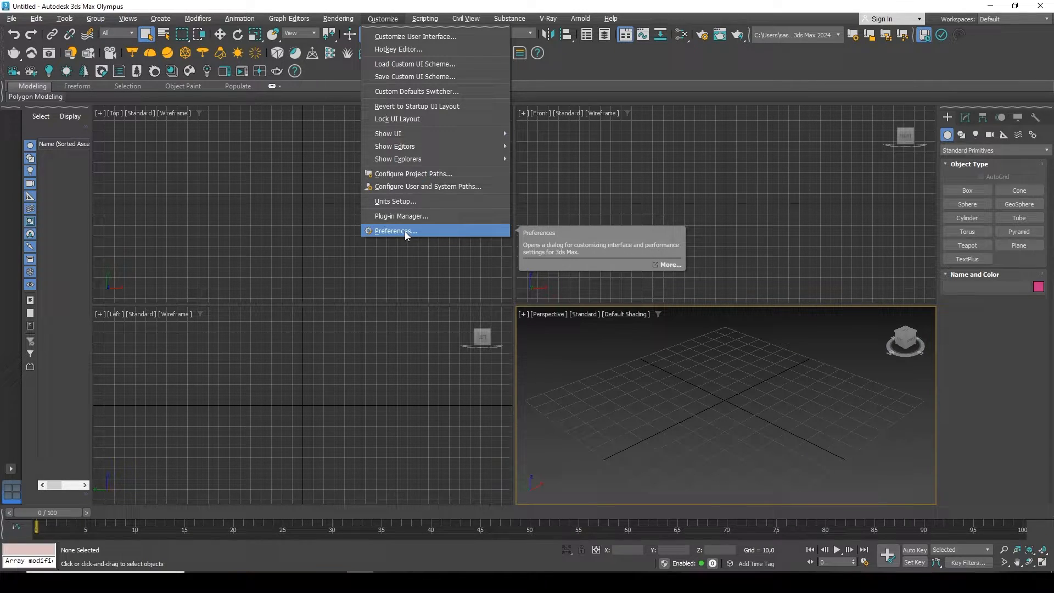
click(395, 231)
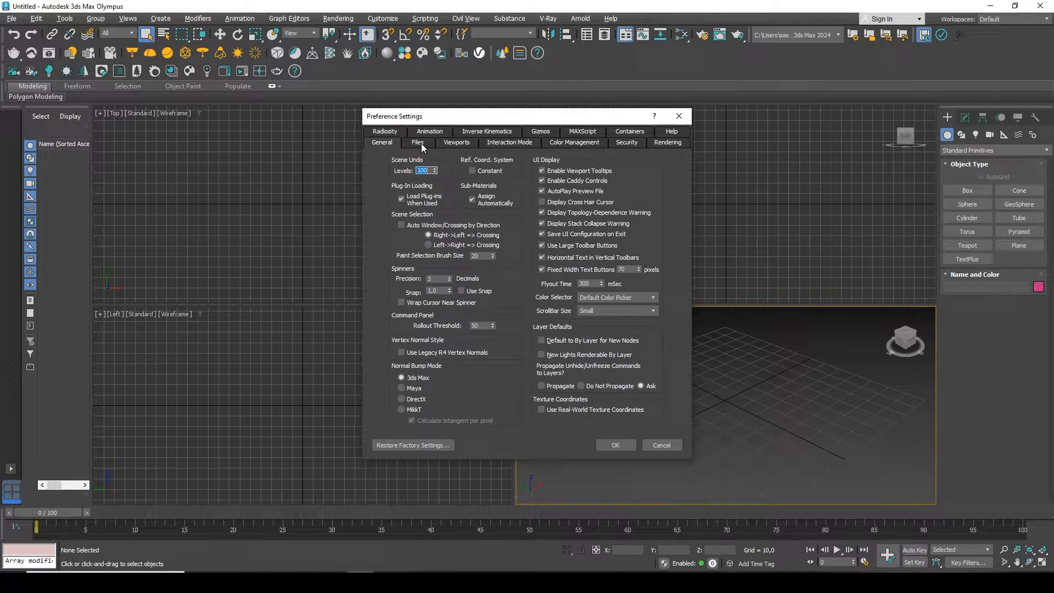
Step: On the Files tab, toggle the Autobackup Enable checkbox so it ends checked
click(418, 143)
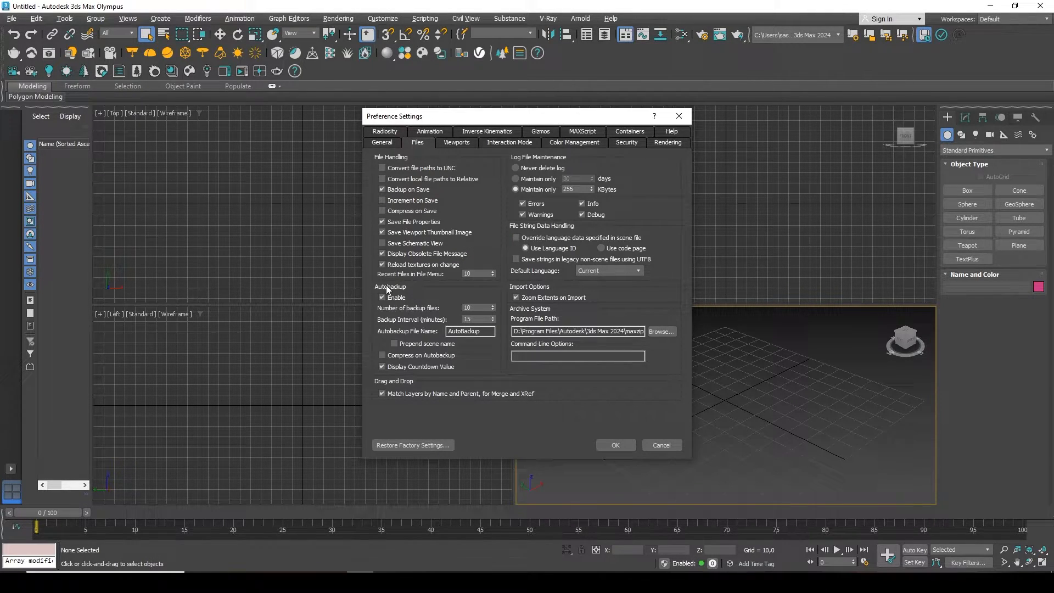
mouse_move(491, 303)
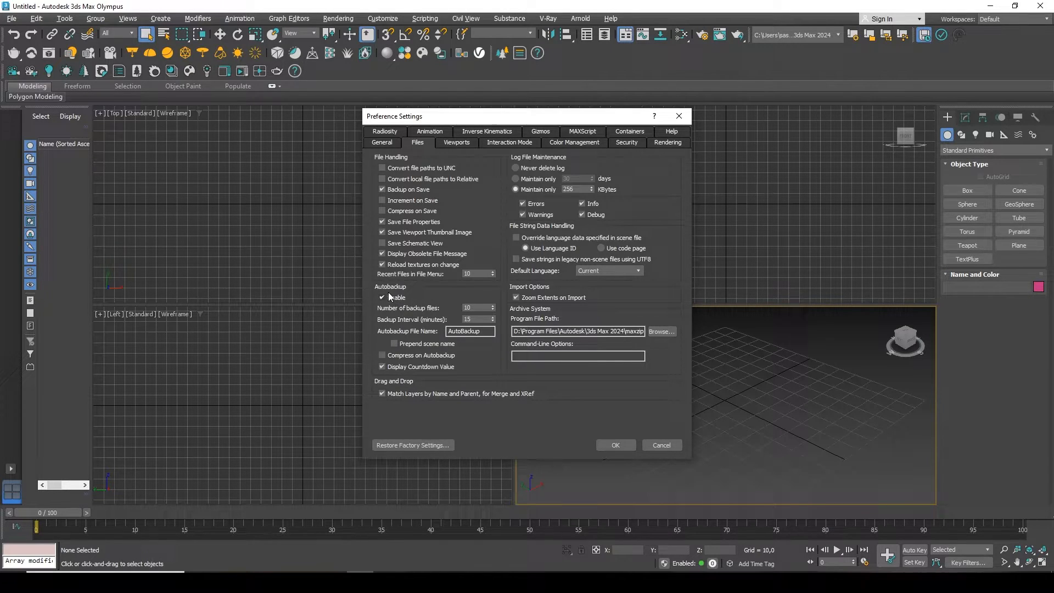
click(382, 297)
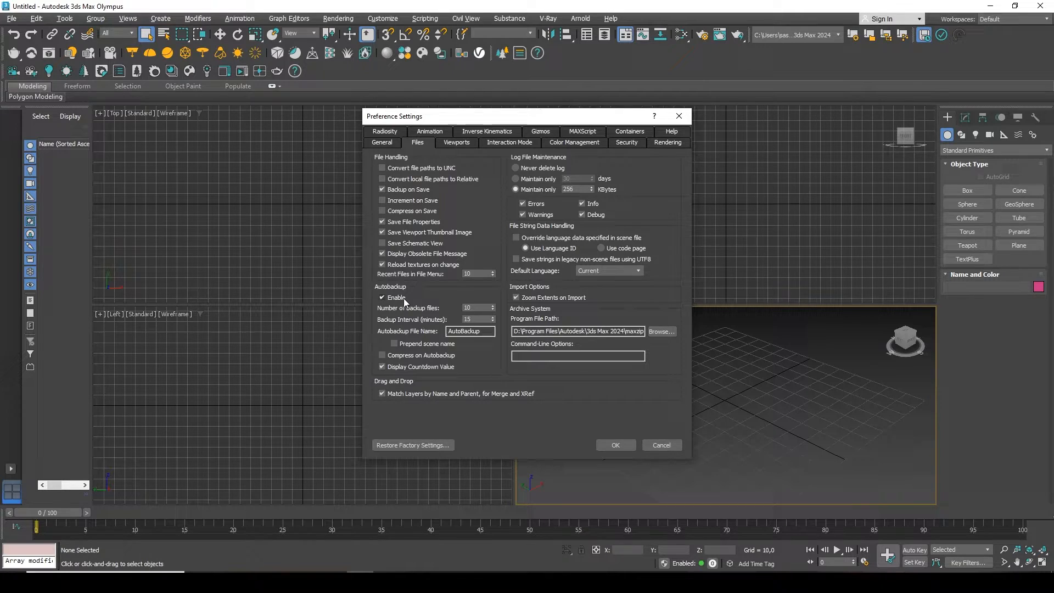
click(382, 297)
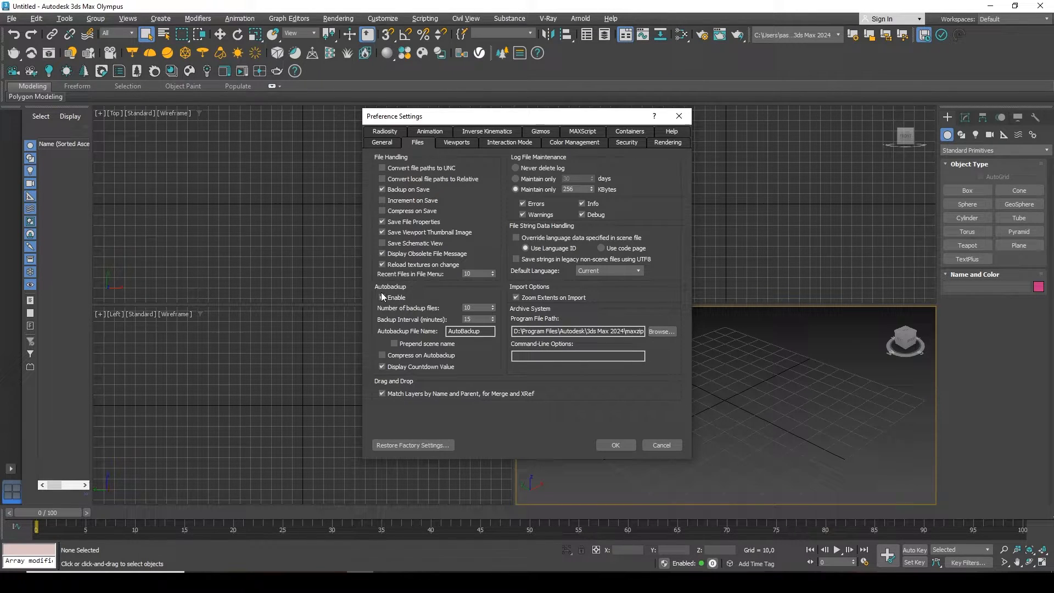
click(382, 298)
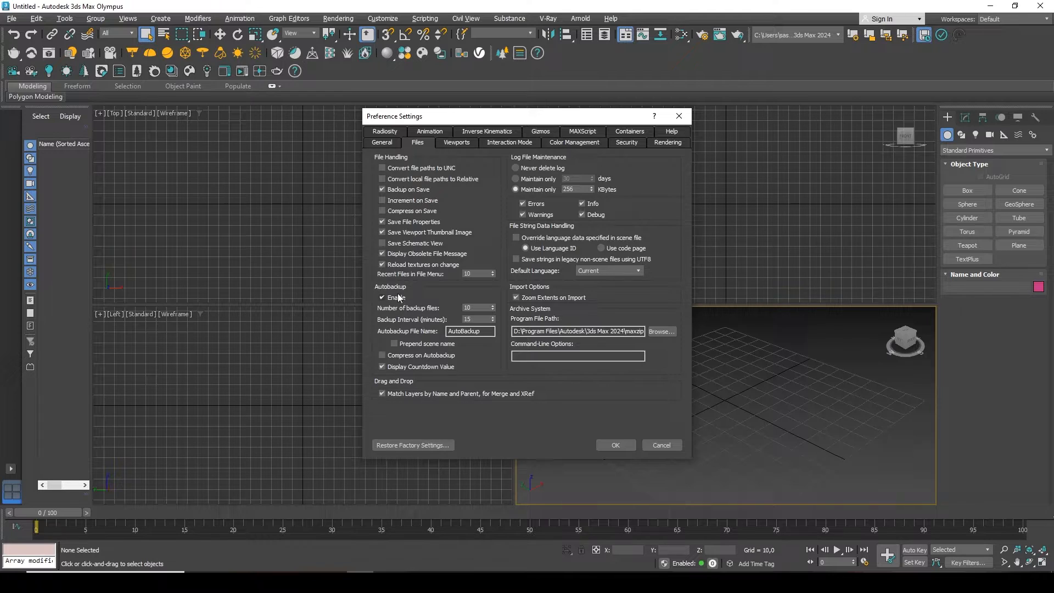
click(382, 298)
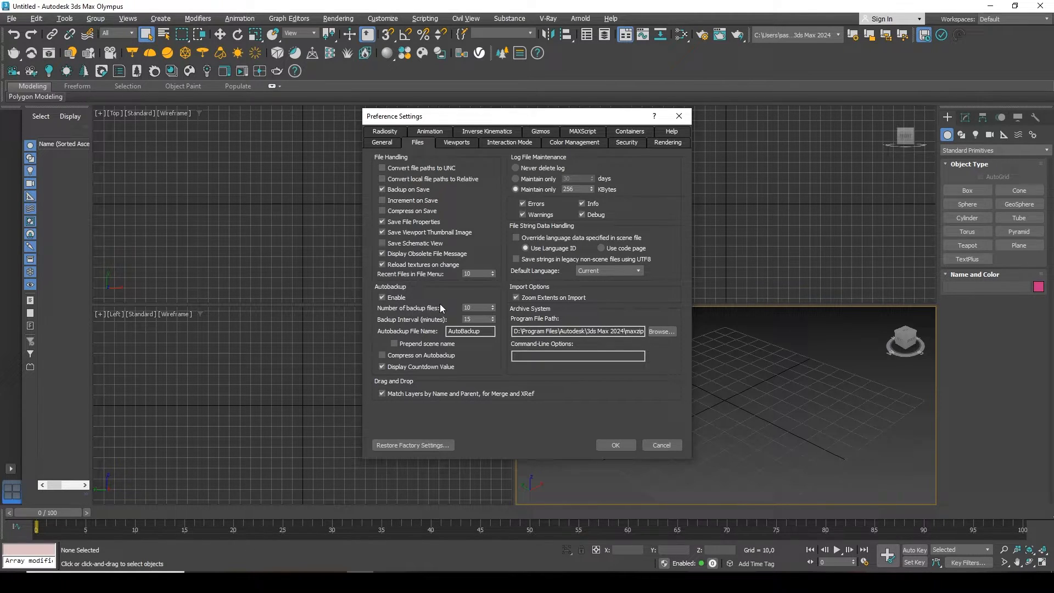
mouse_move(413, 312)
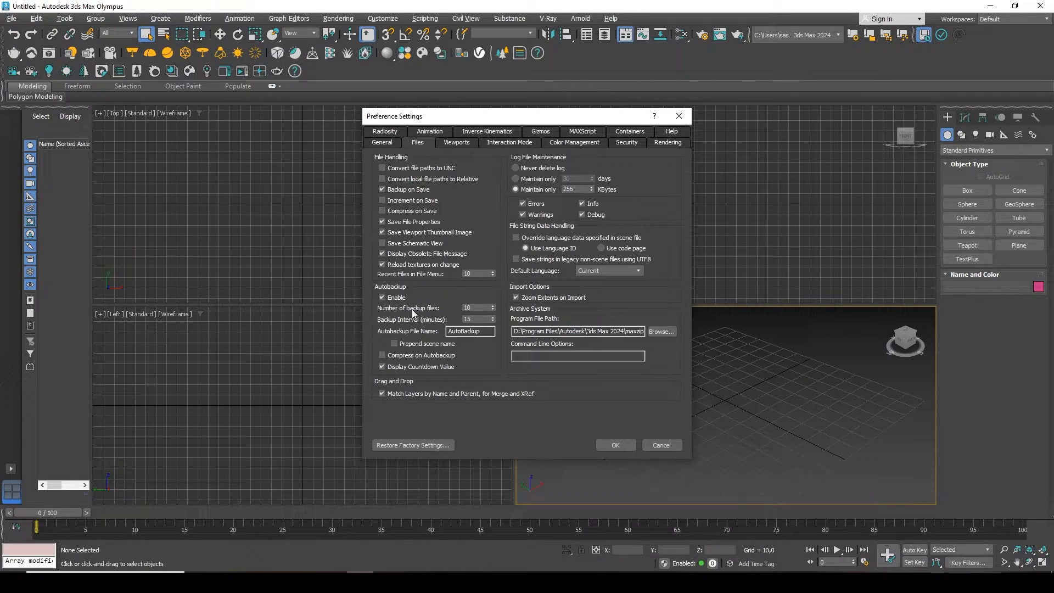
Step: Select the autobackup value field to enter a 30-minute interval
triple_click(474, 308)
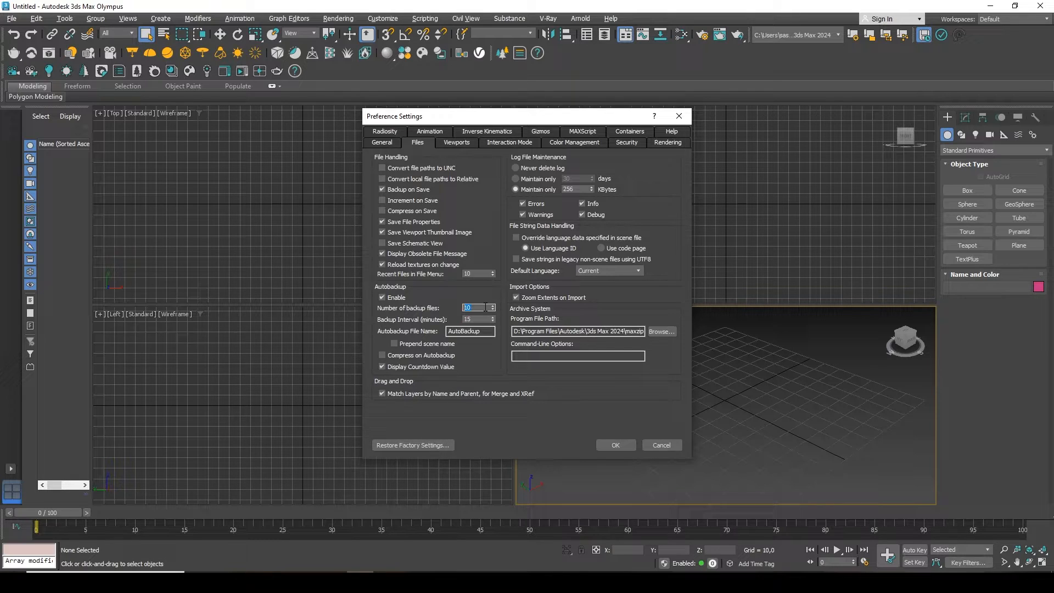
mouse_move(485, 284)
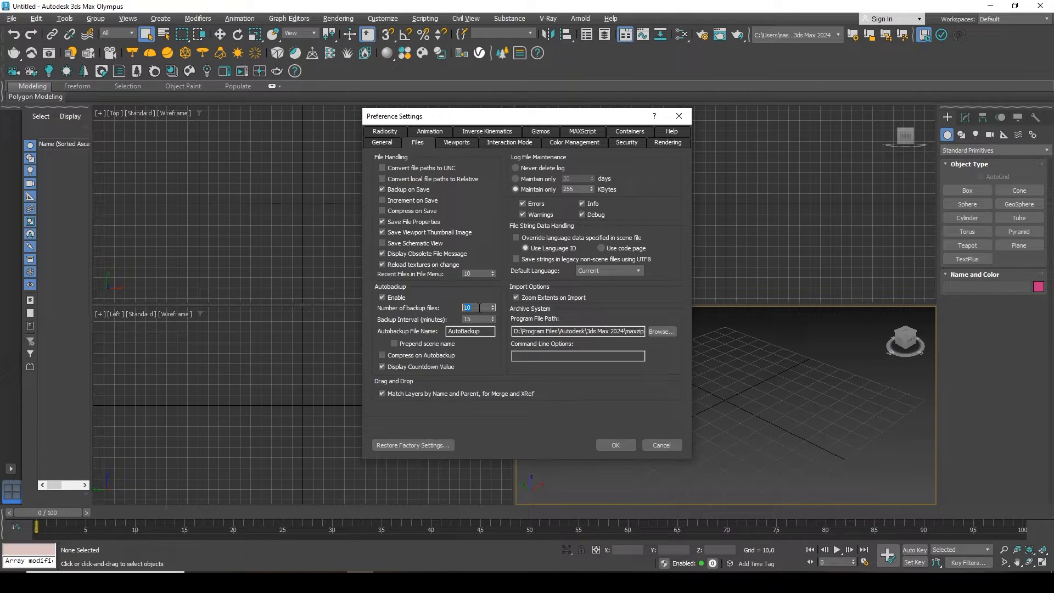
mouse_move(375, 325)
text(30)
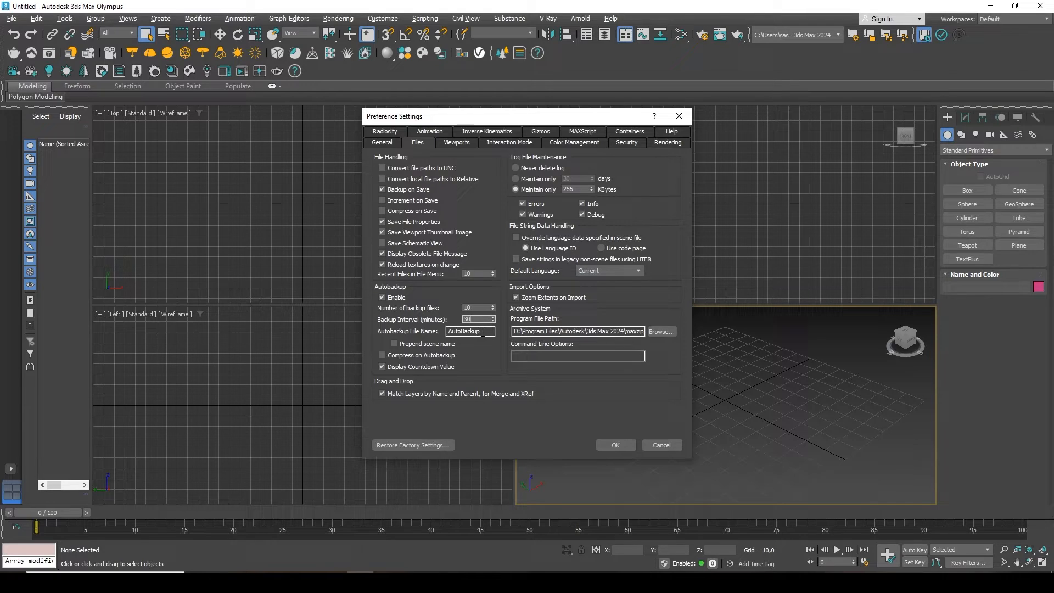
Step: Select the Autobackup File Name field and confirm the preferences with OK
triple_click(470, 330)
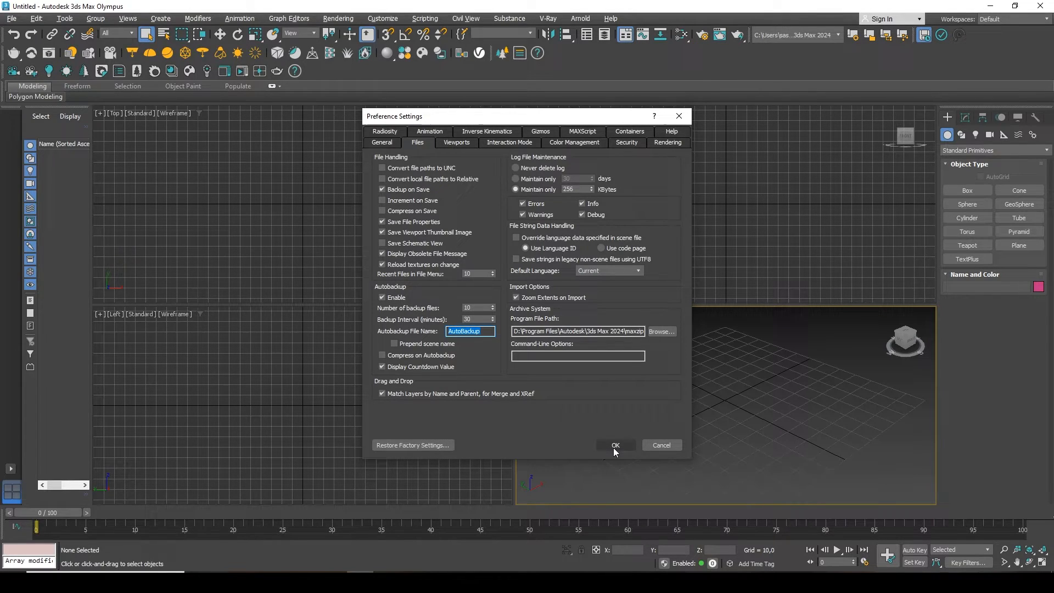
click(614, 444)
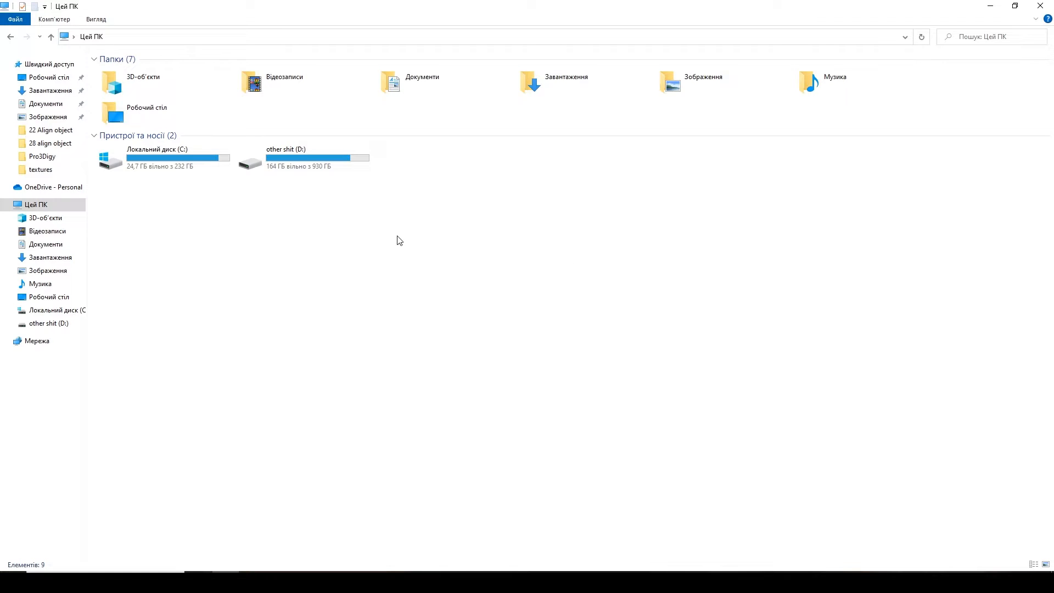
mouse_move(405, 252)
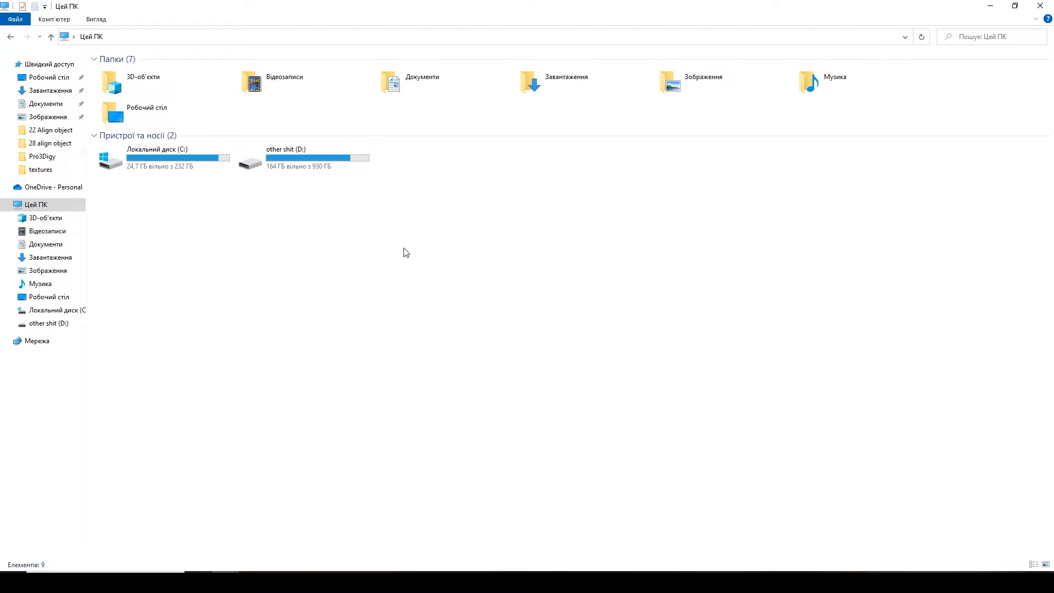
mouse_move(339, 222)
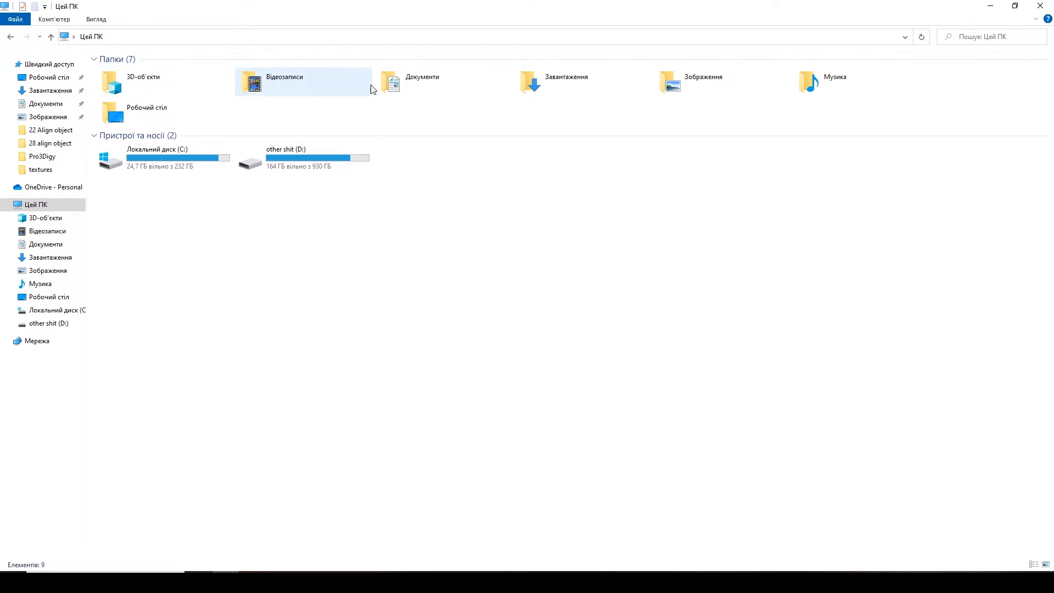
mouse_move(403, 87)
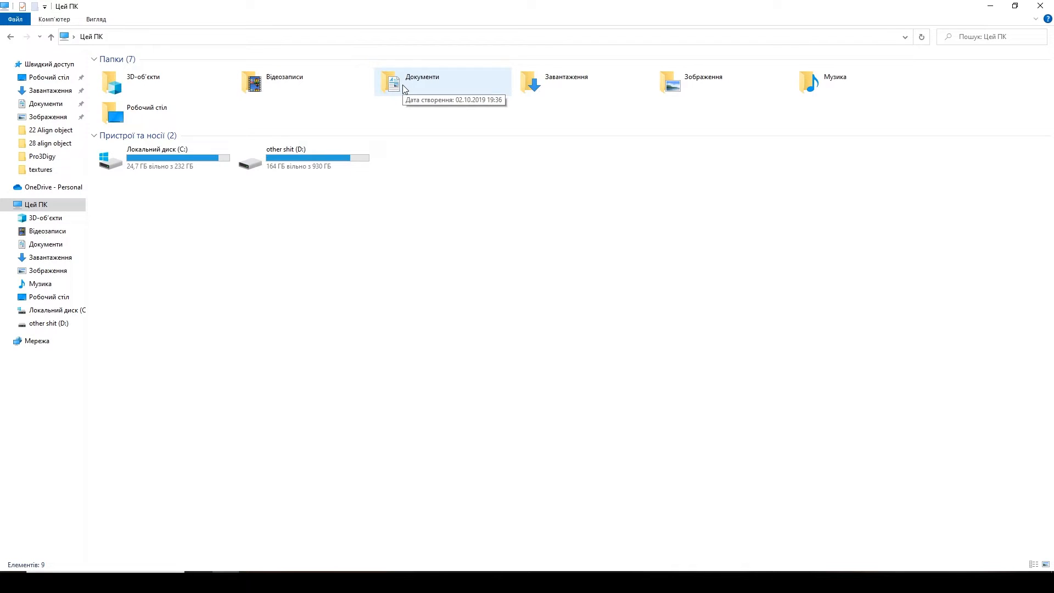
Step: Navigate Документи > 3ds Max 2024 > autoback to find AutoBackup01
double_click(393, 82)
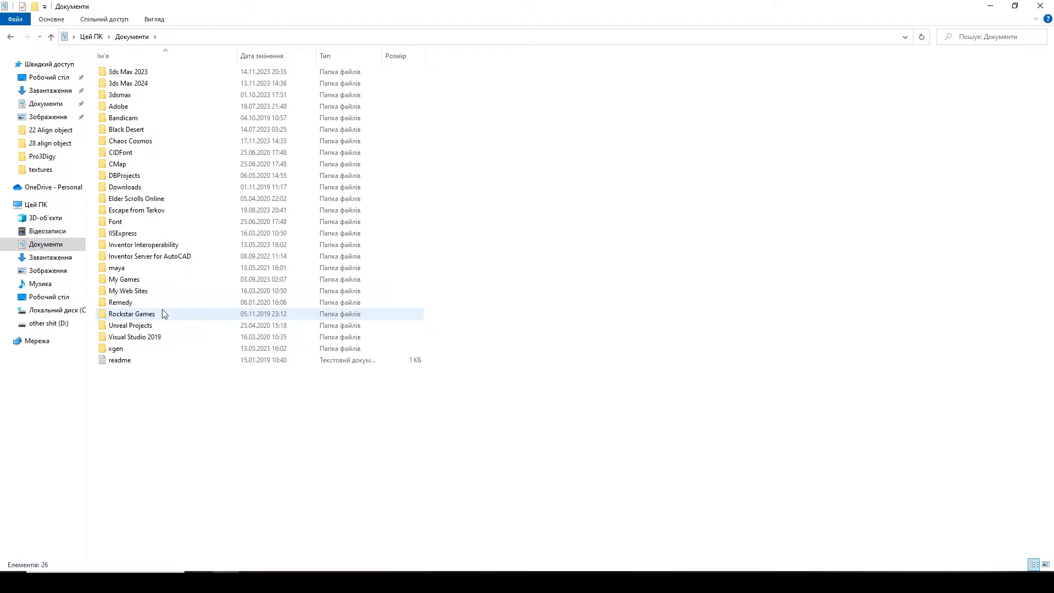
click(126, 72)
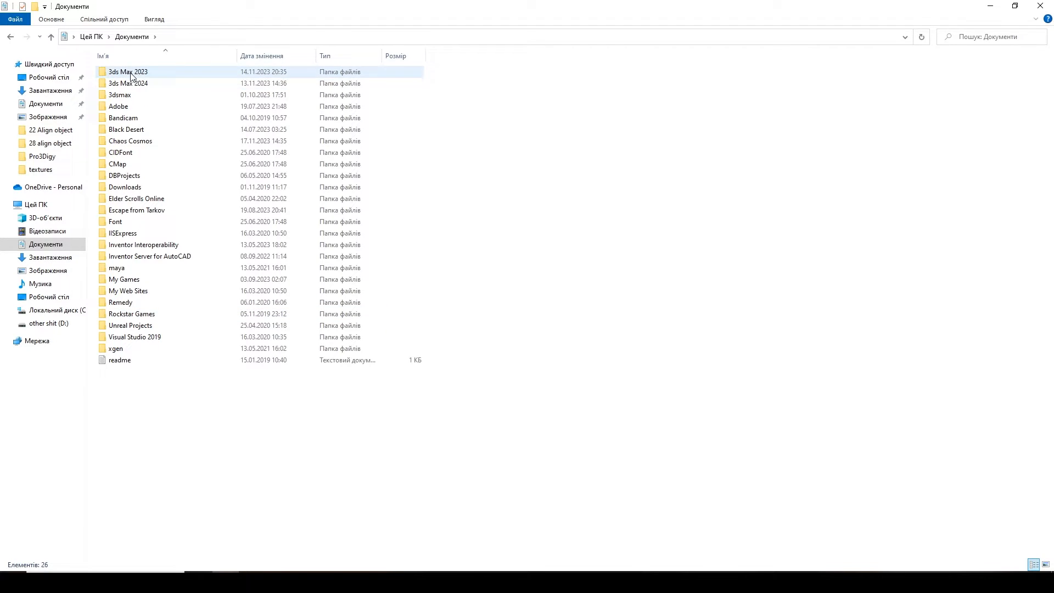
mouse_move(135, 83)
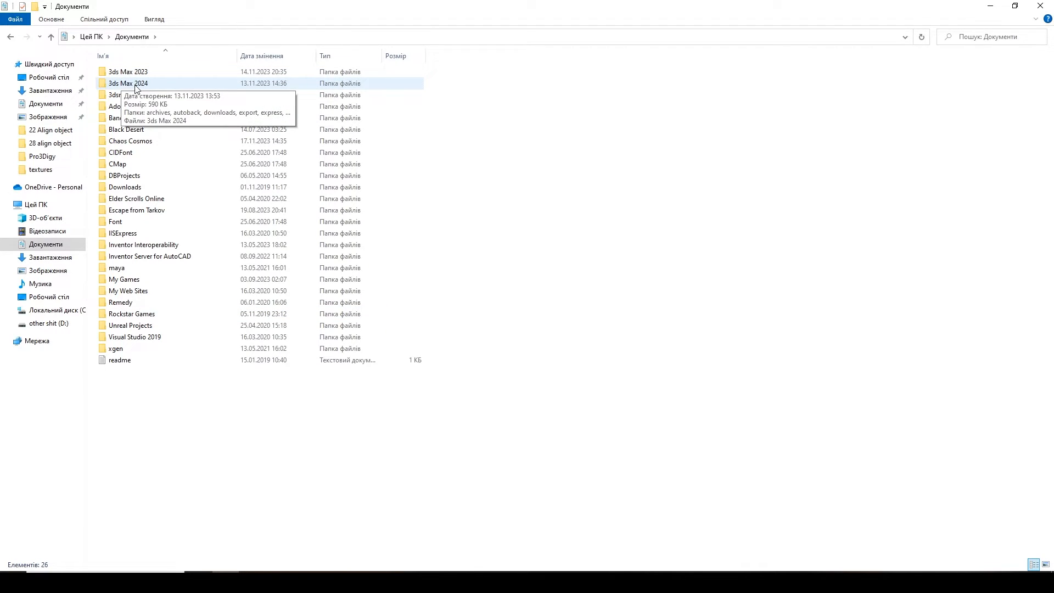
mouse_move(149, 90)
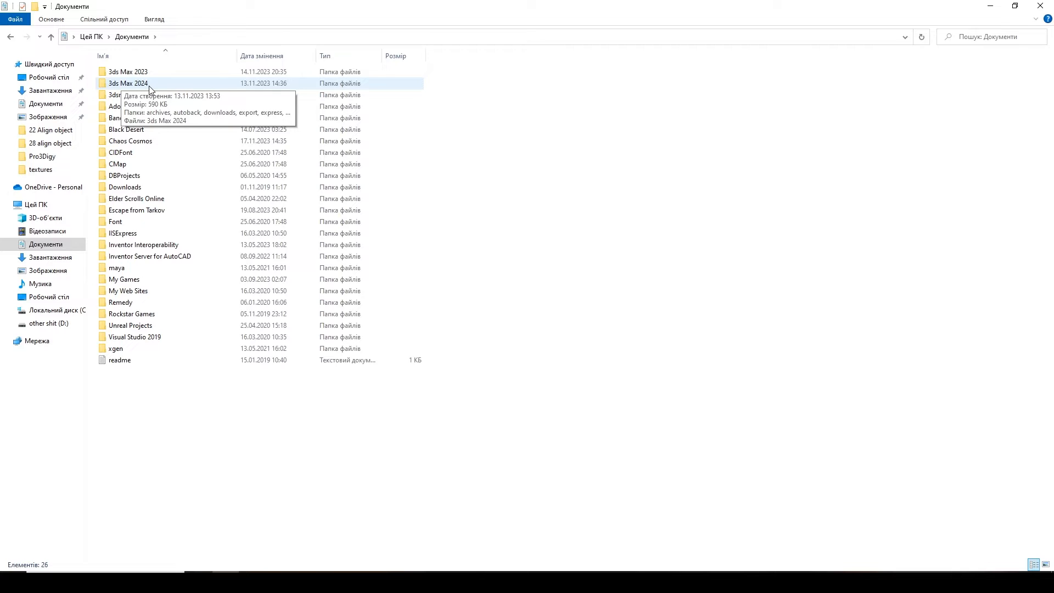
double_click(127, 83)
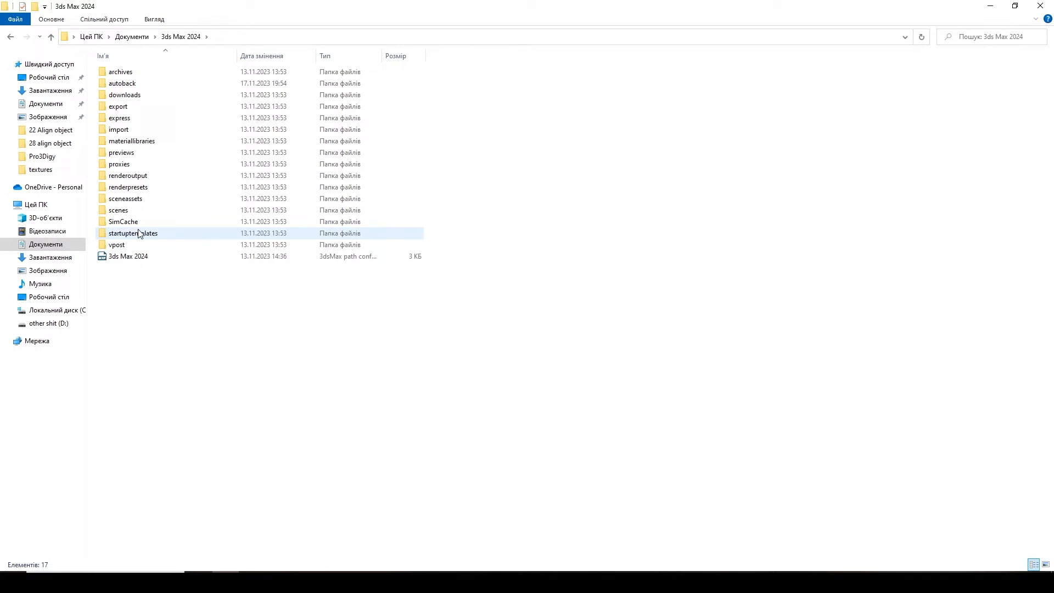
click(122, 83)
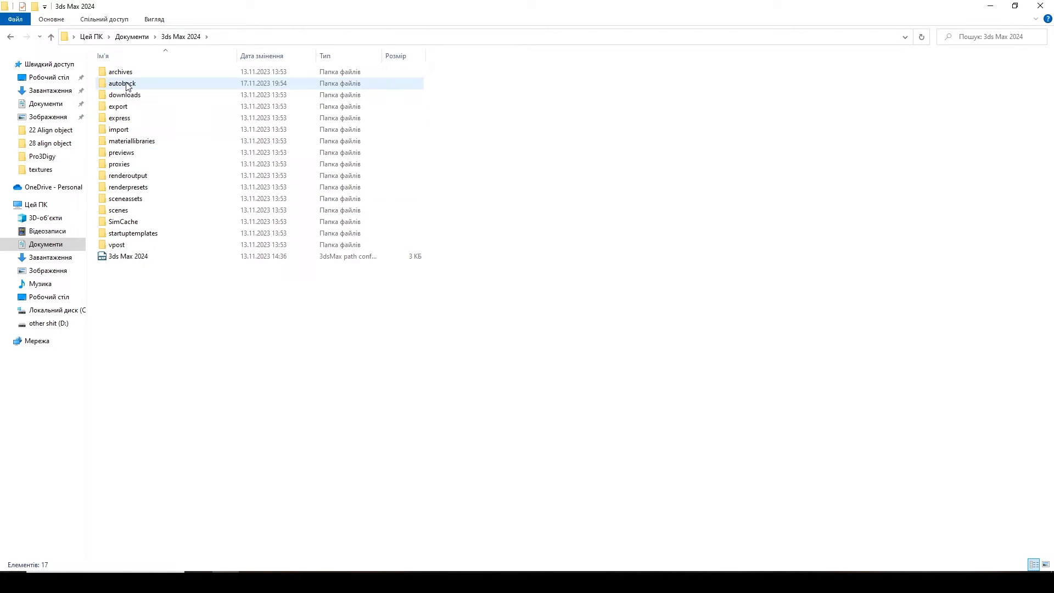
double_click(122, 82)
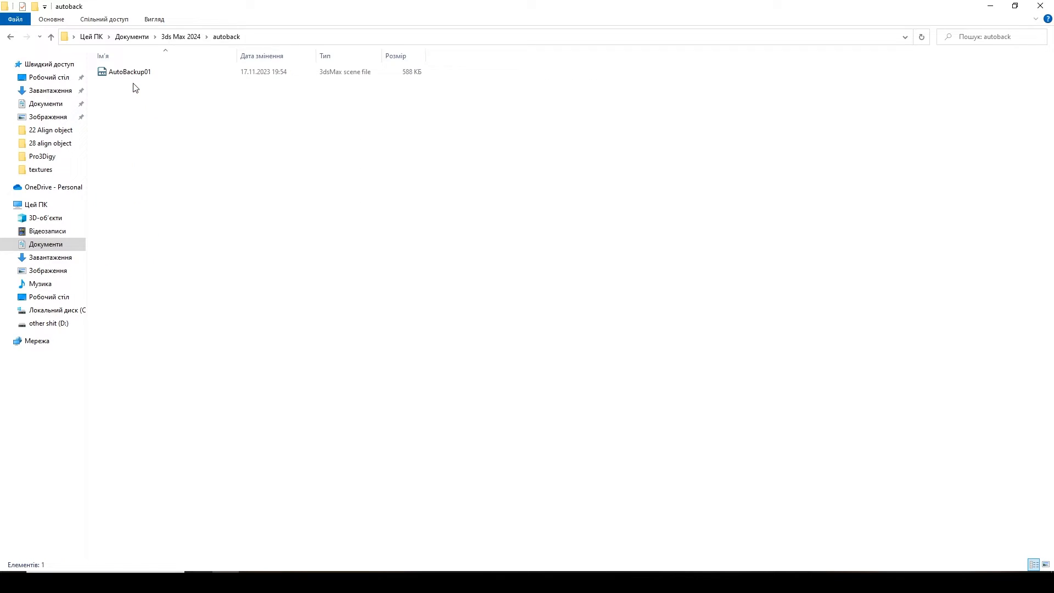
mouse_move(290, 186)
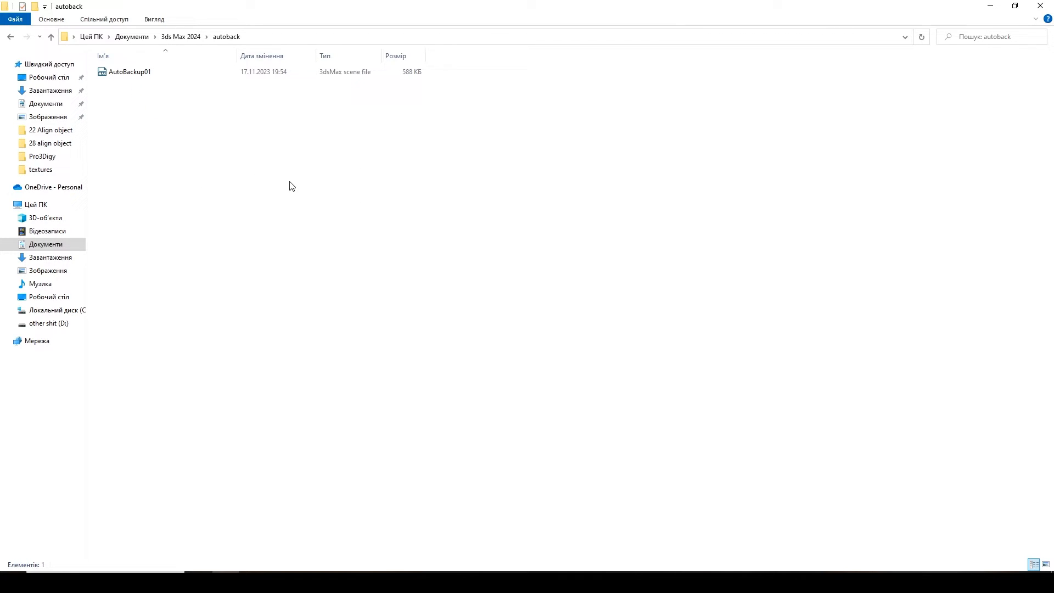
mouse_move(257, 180)
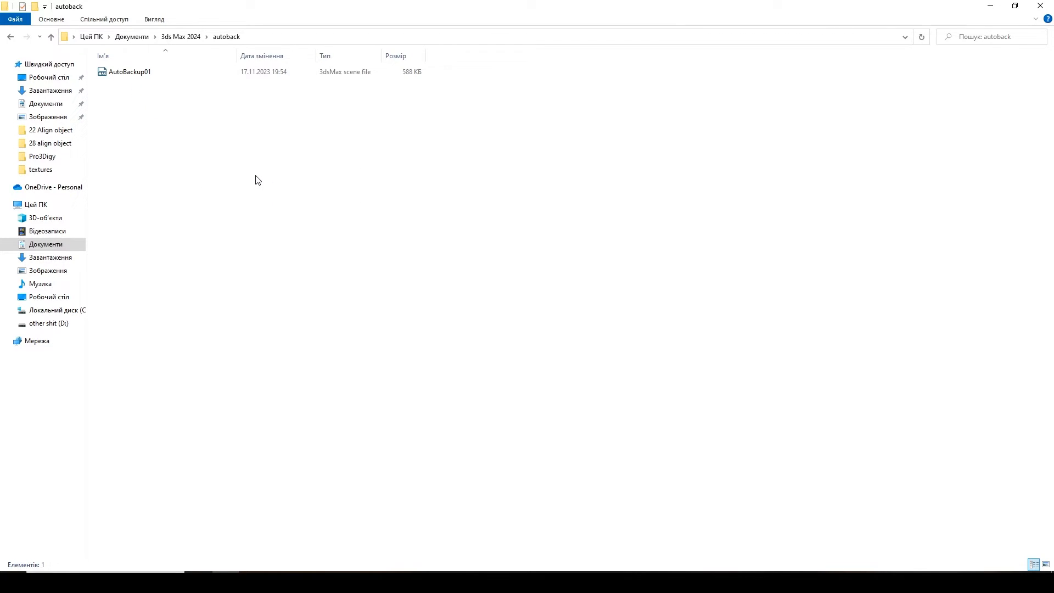
mouse_move(165, 144)
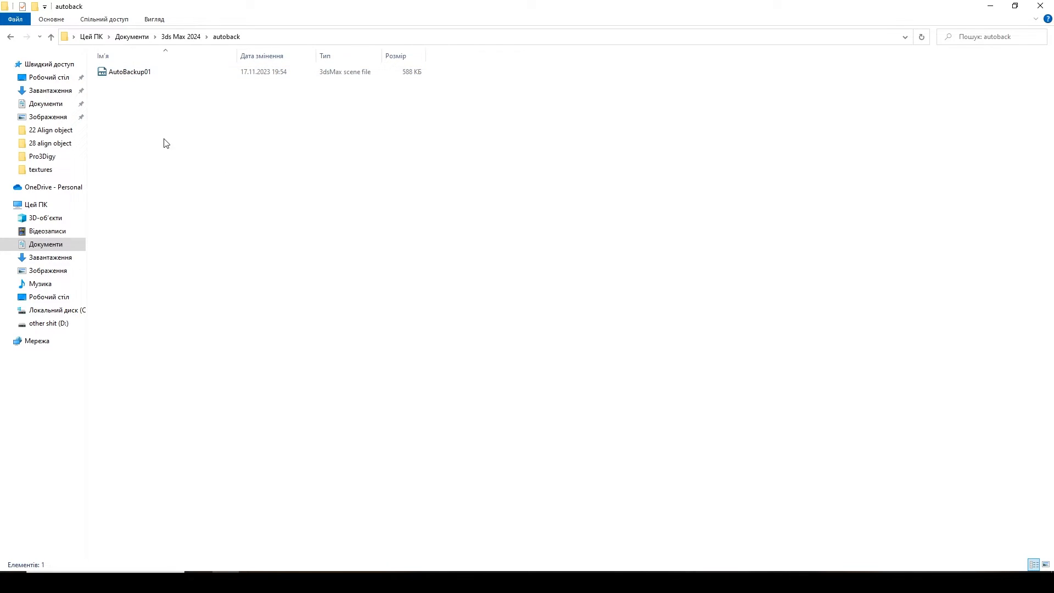
mouse_move(187, 199)
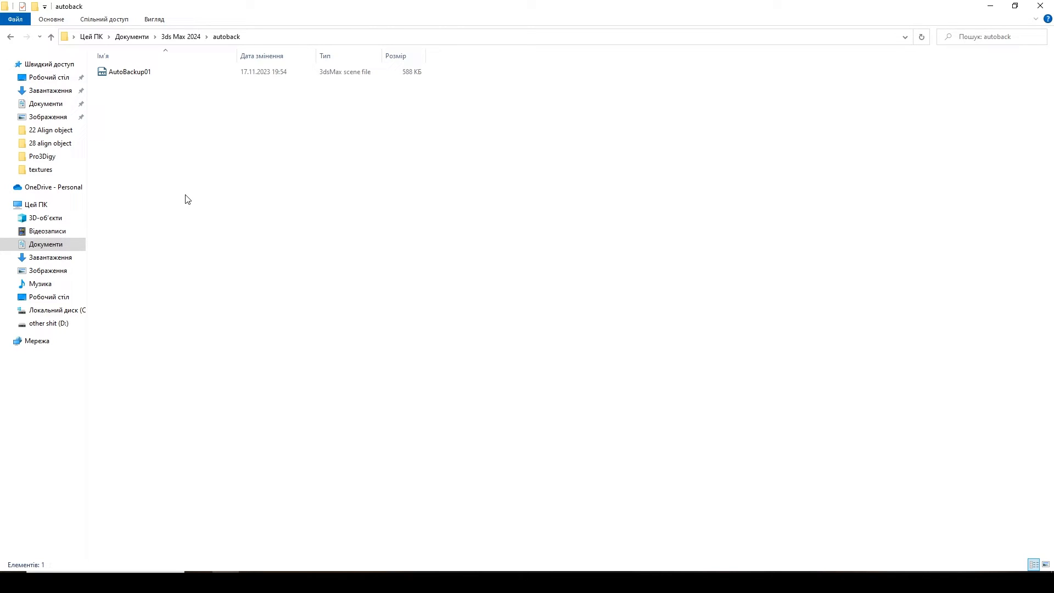
mouse_move(138, 102)
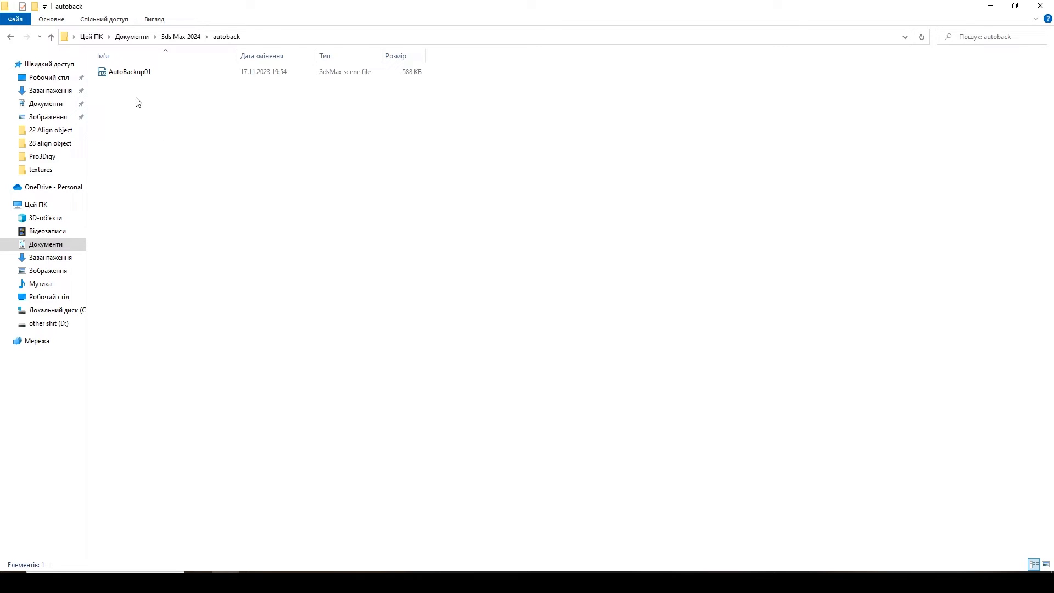
mouse_move(186, 144)
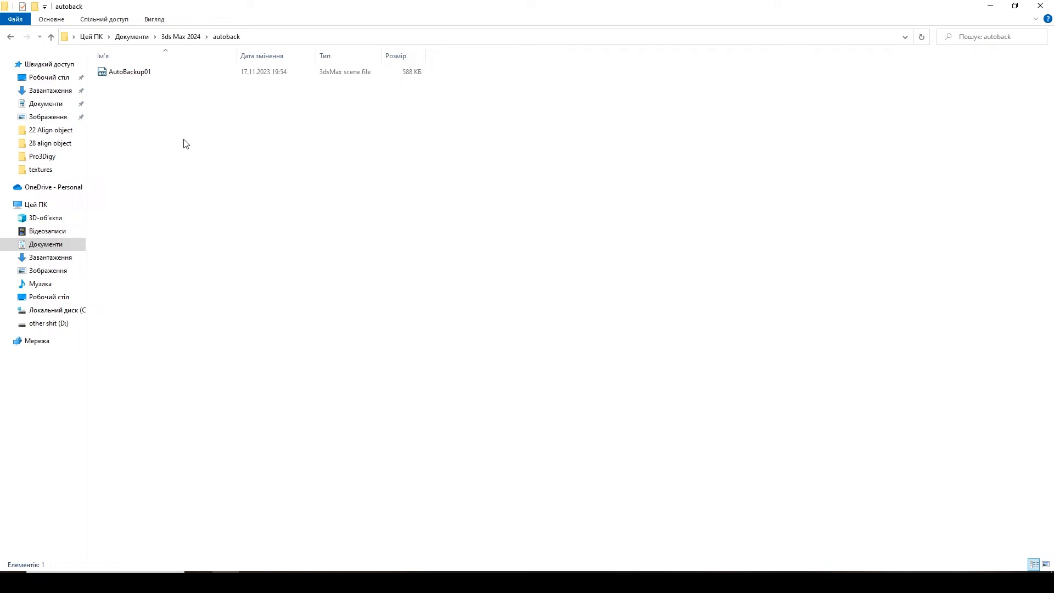
mouse_move(153, 116)
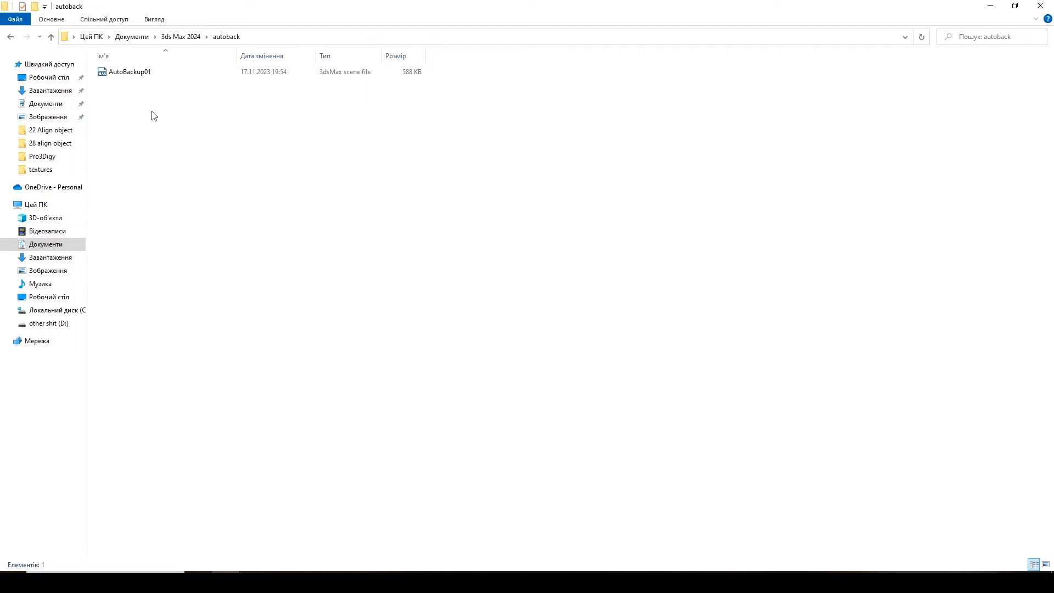
mouse_move(173, 156)
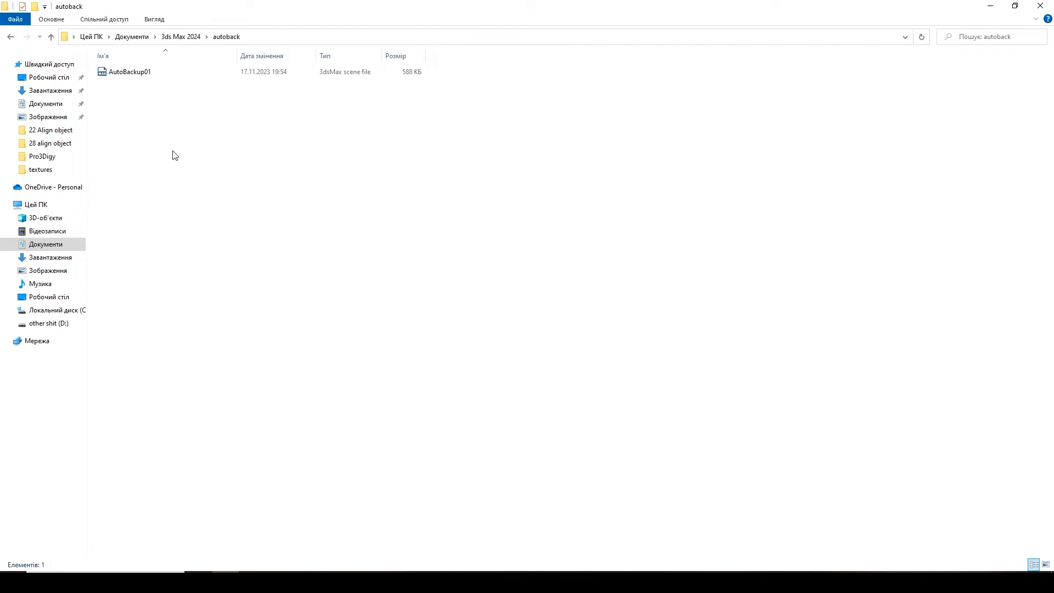